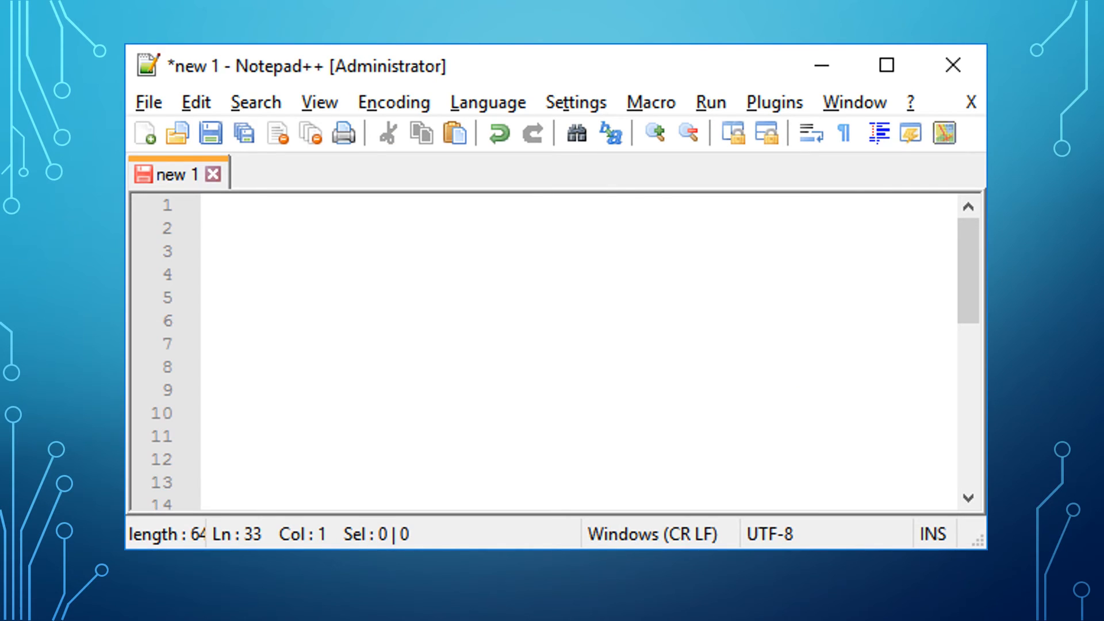
type("<!DOCTYPE html>")
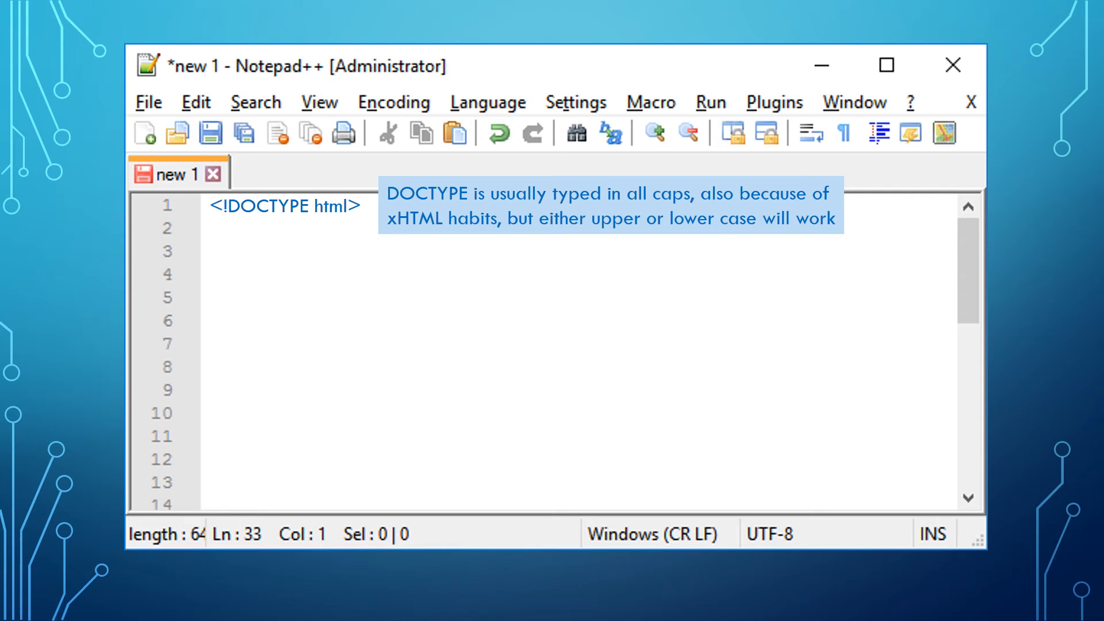
type("<html>")
type("</html>")
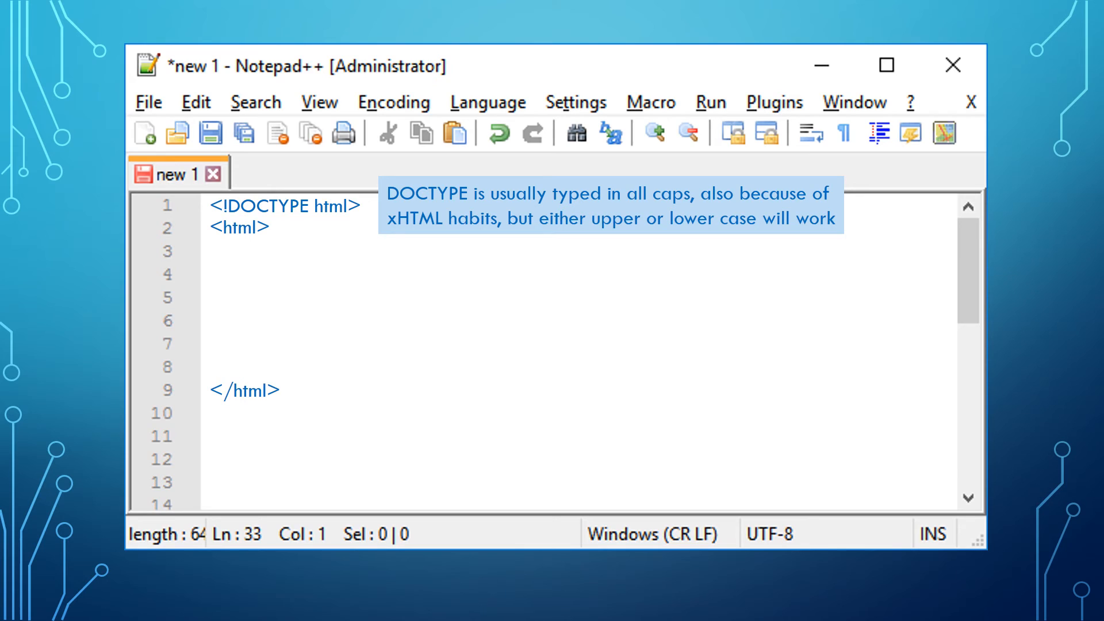
type("<head>")
type("</head>")
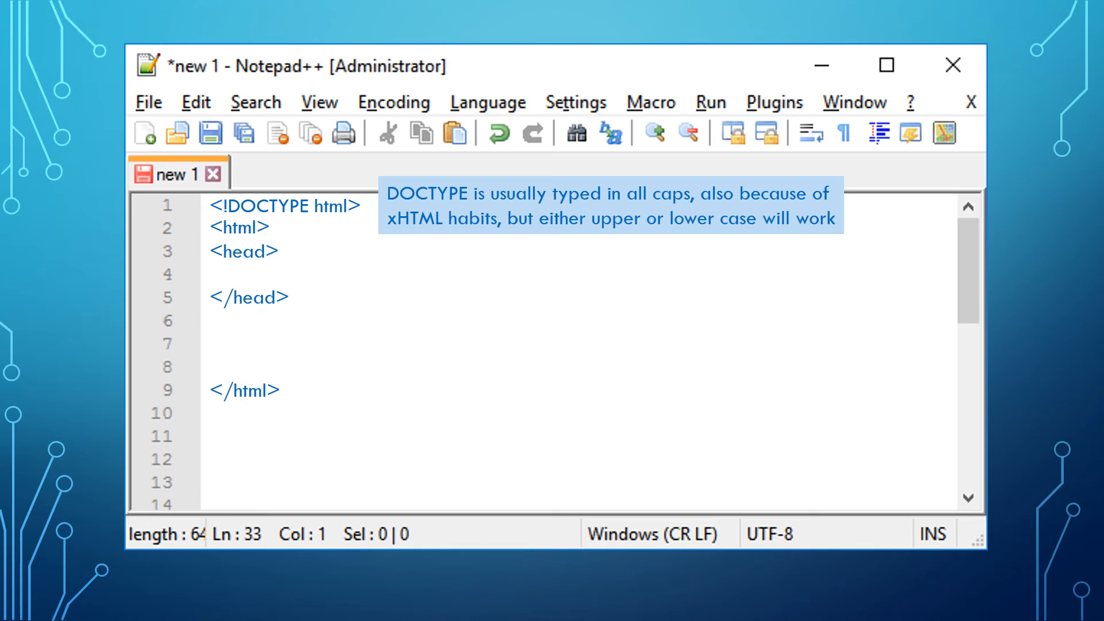
type("<title>Essential HTML tags</title>")
type("<body>")
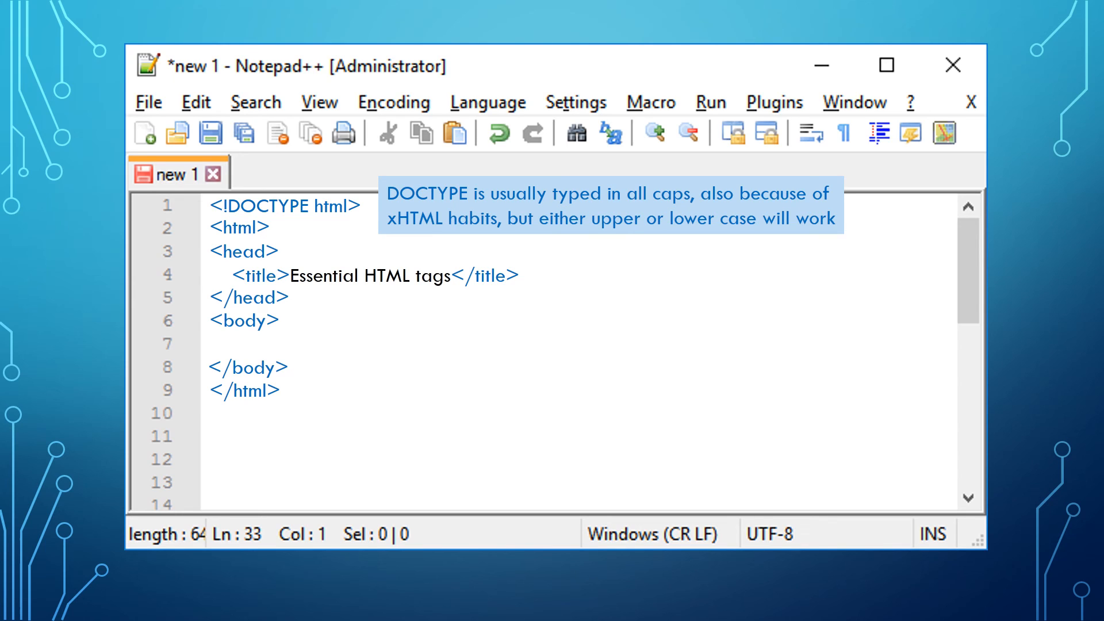
type("<p>Paragraphs go inside p tags</p>")
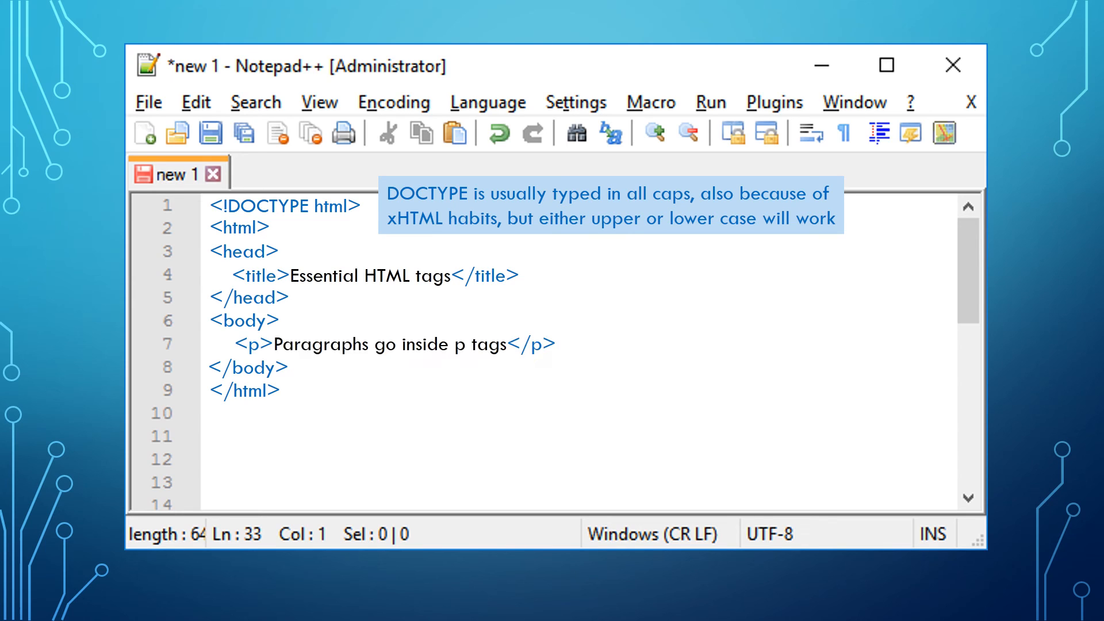